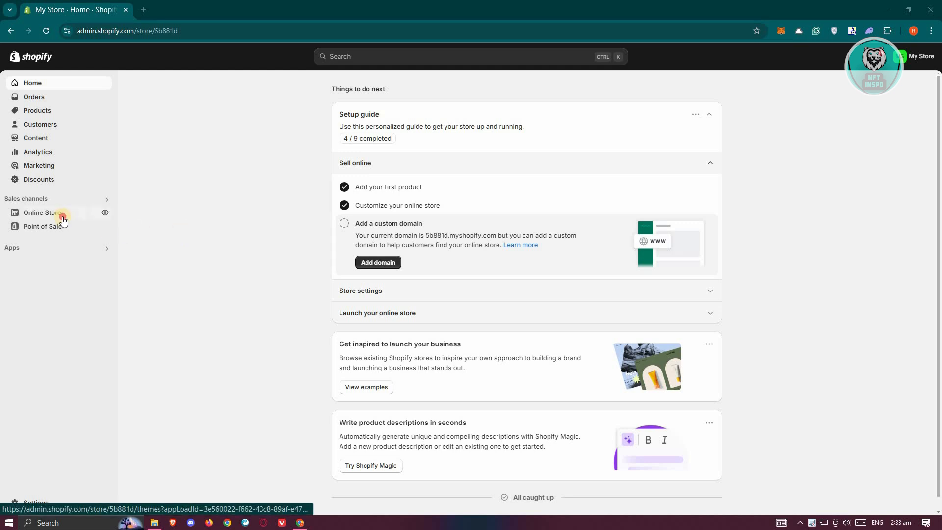
Confirm the main menu's Catalog item links to All products, then open the product list.
click(42, 212)
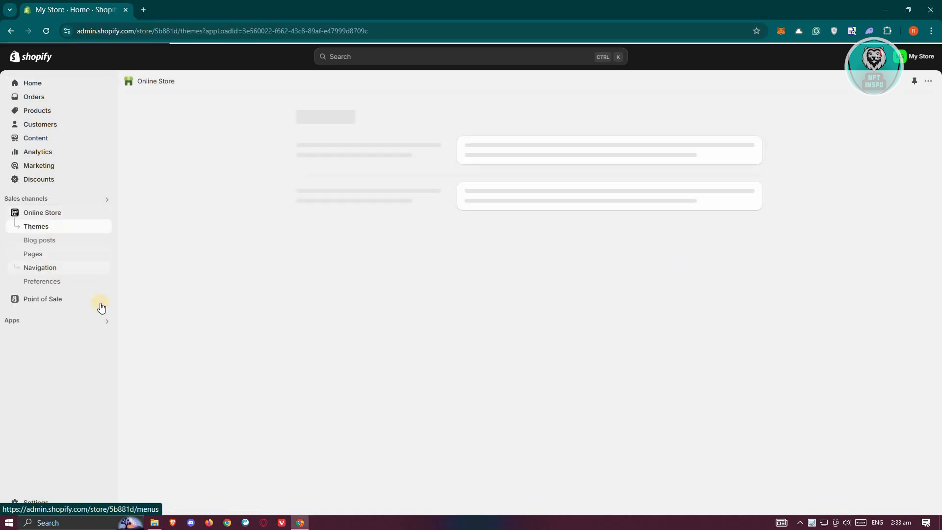
click(39, 267)
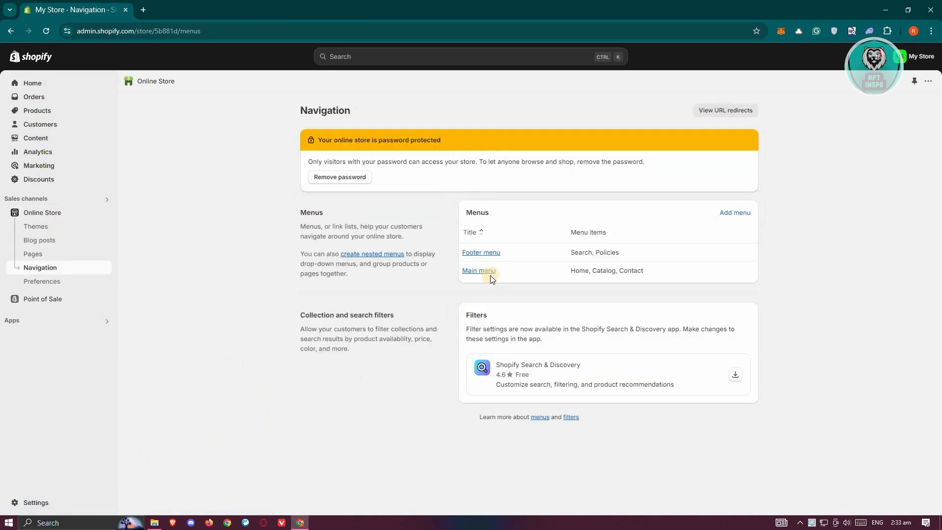
click(478, 270)
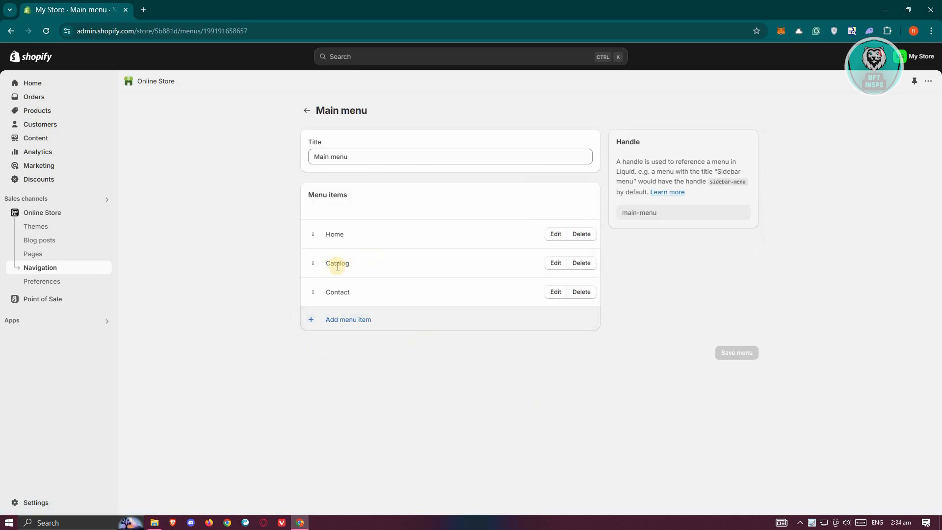
click(554, 262)
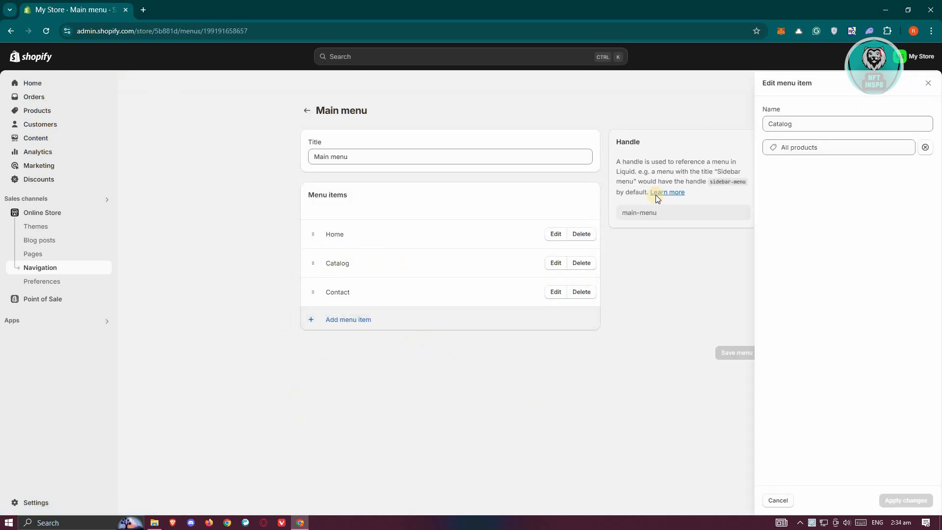
click(834, 147)
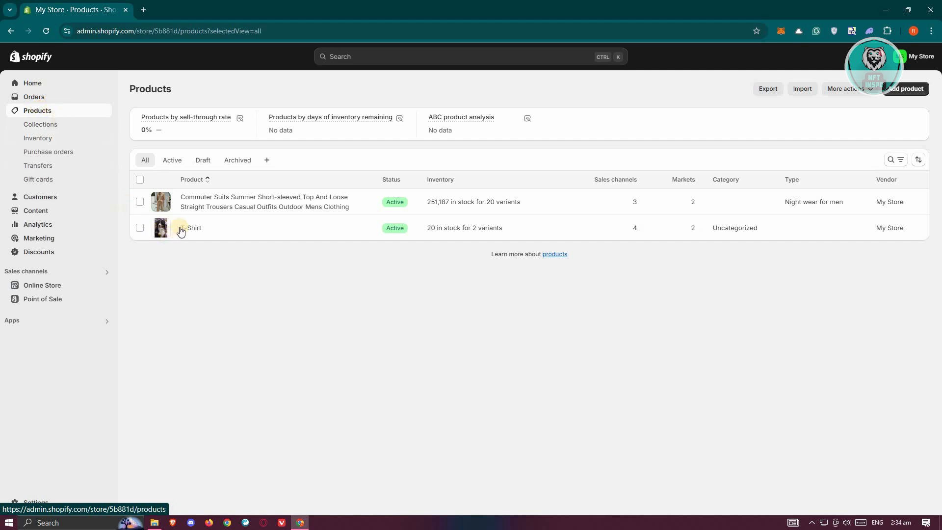
Open the T-Shirt product and view its Status options, leaving it Active.
click(193, 228)
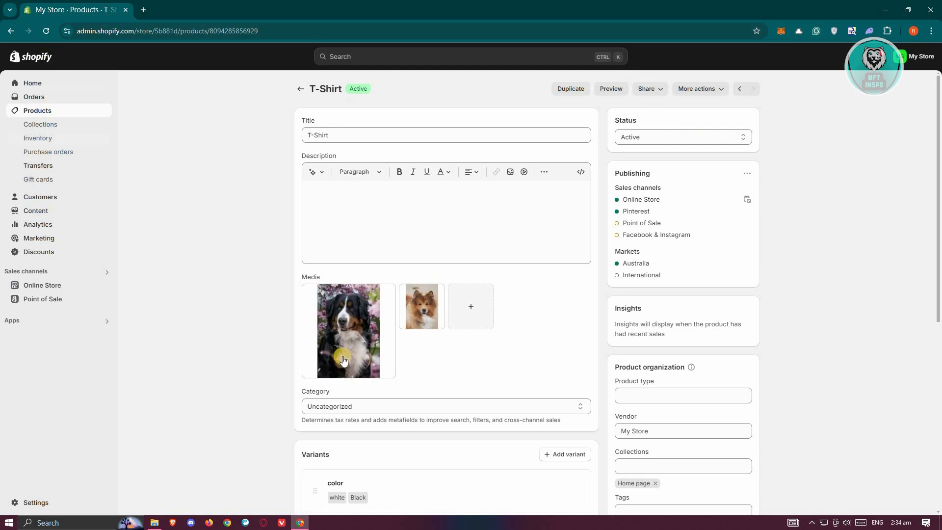
mouse_move(292, 272)
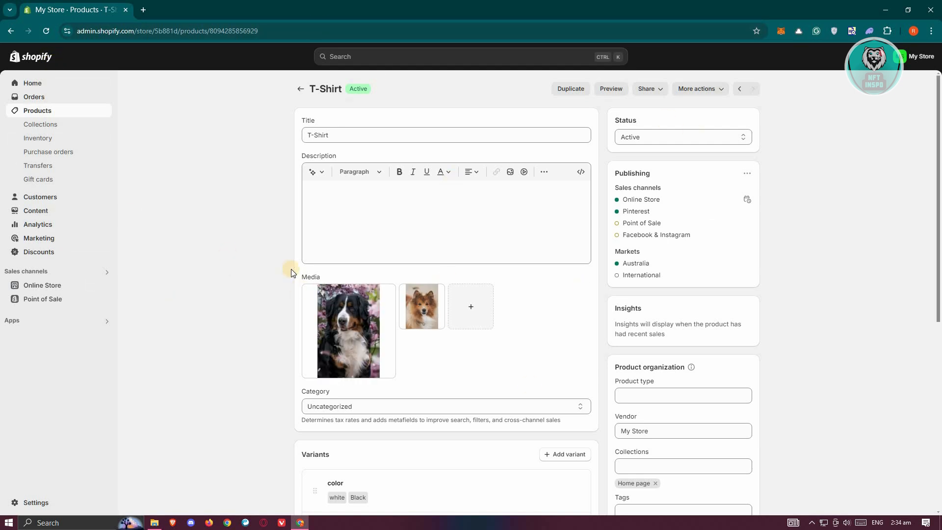
mouse_move(219, 277)
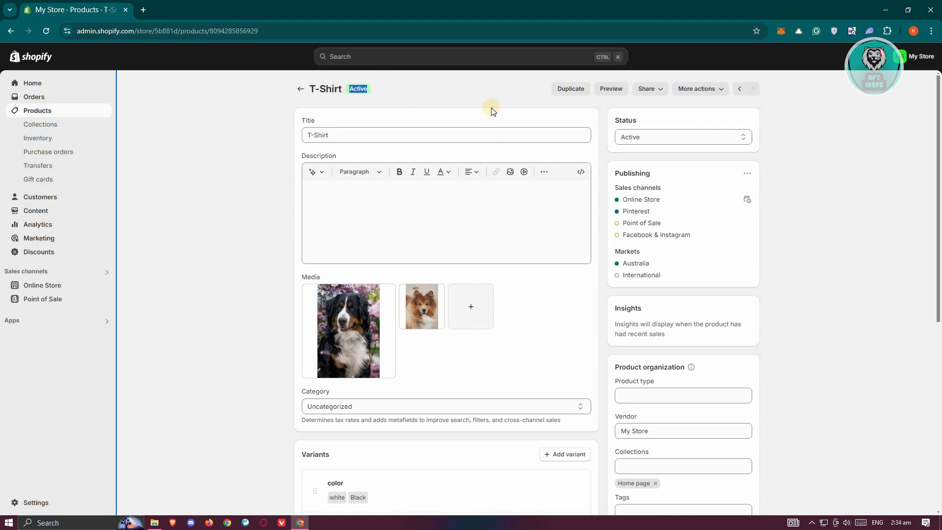
click(682, 137)
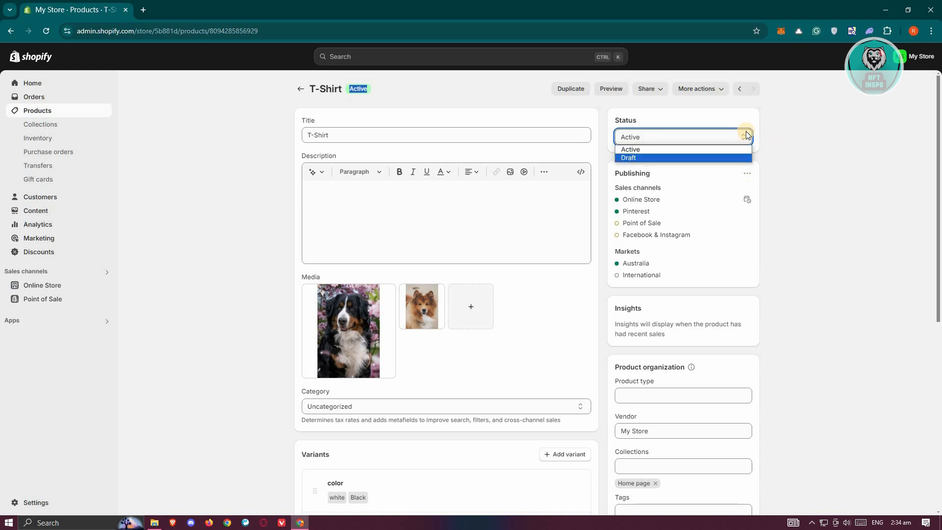
mouse_move(808, 154)
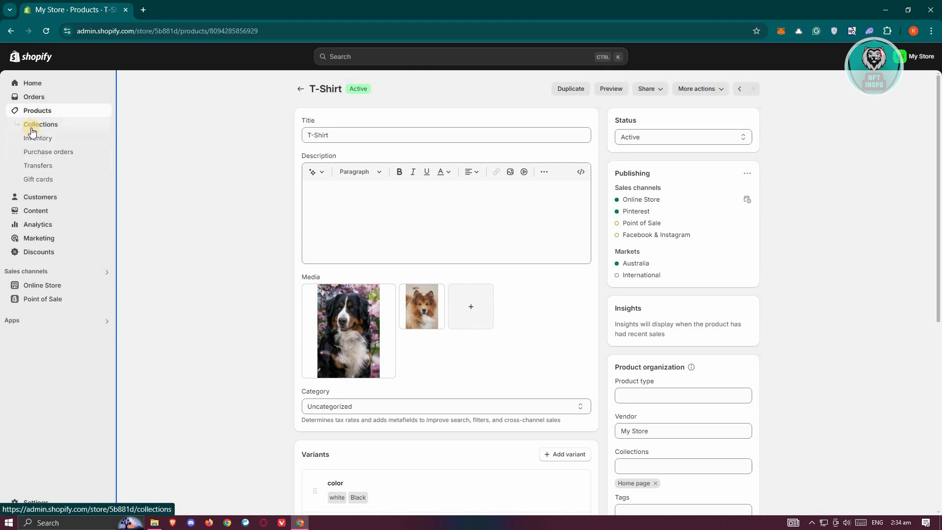
Open the test collection, confirm it has no products, and return to Collections.
click(40, 124)
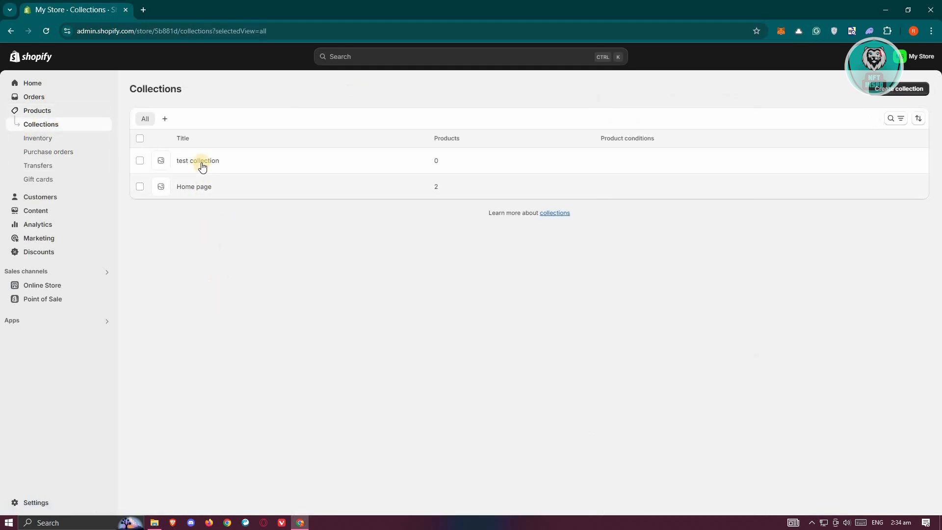
click(197, 160)
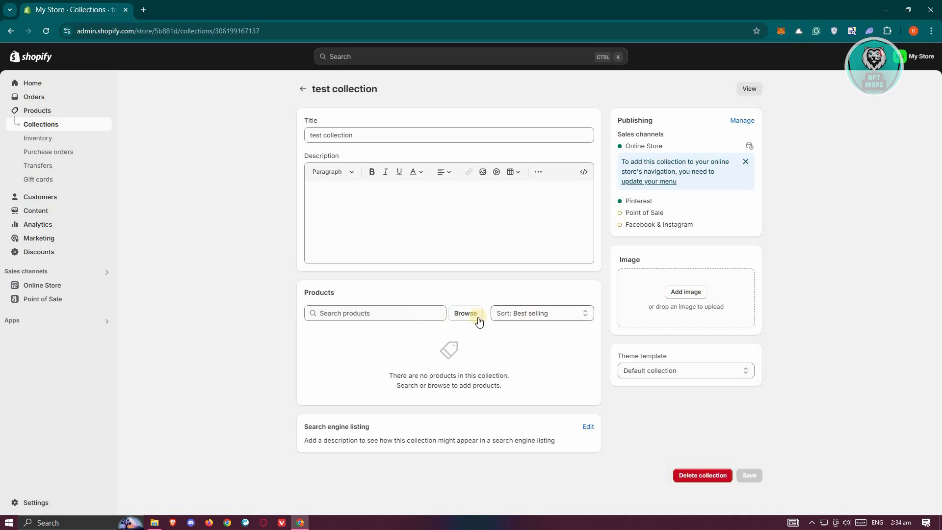
click(375, 313)
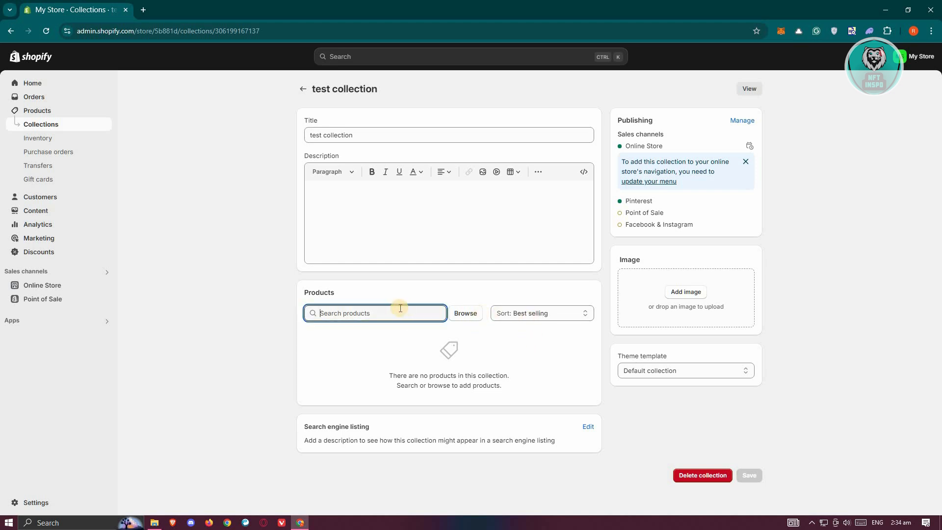
mouse_move(702, 474)
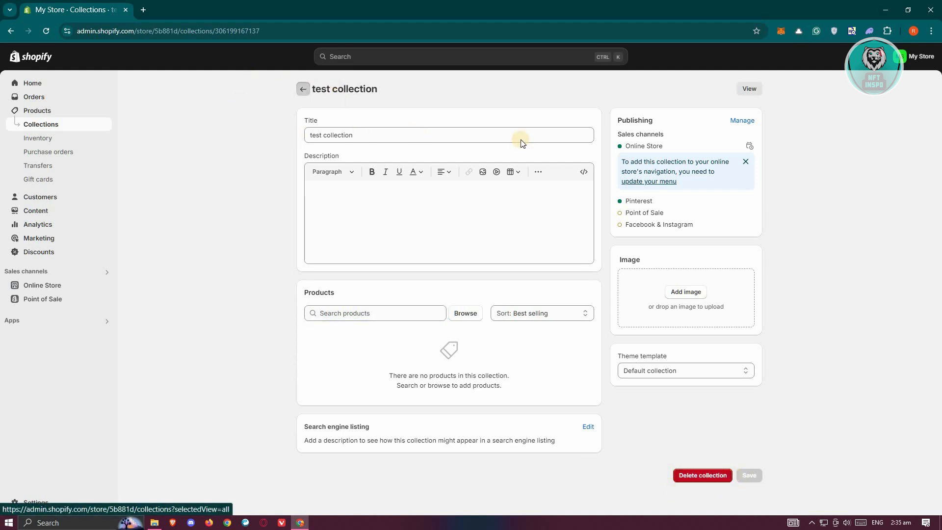
click(303, 89)
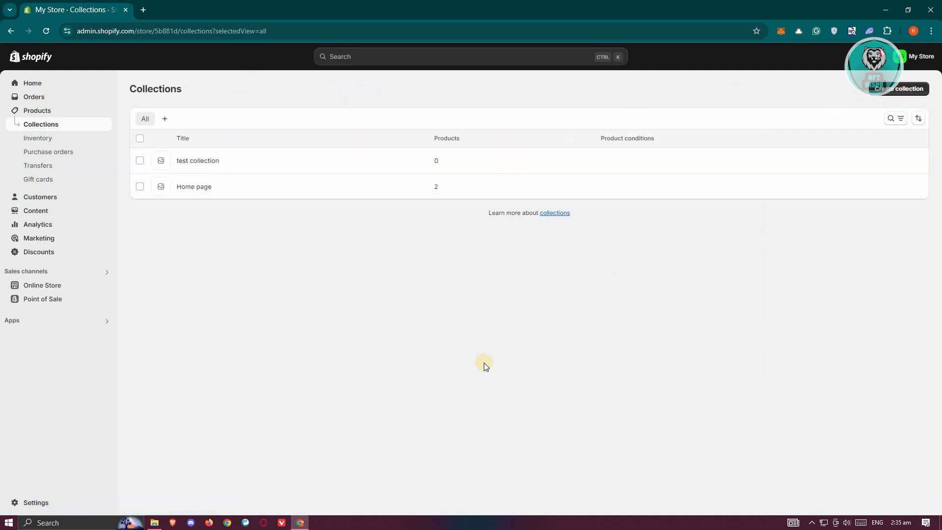
Inspect the Product tag condition on a new automated collection, then return to products.
click(899, 88)
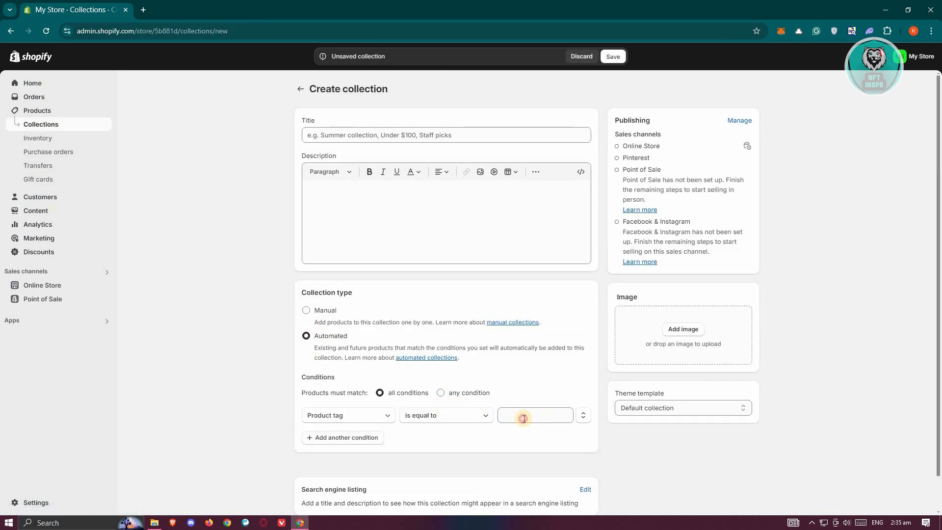
click(534, 415)
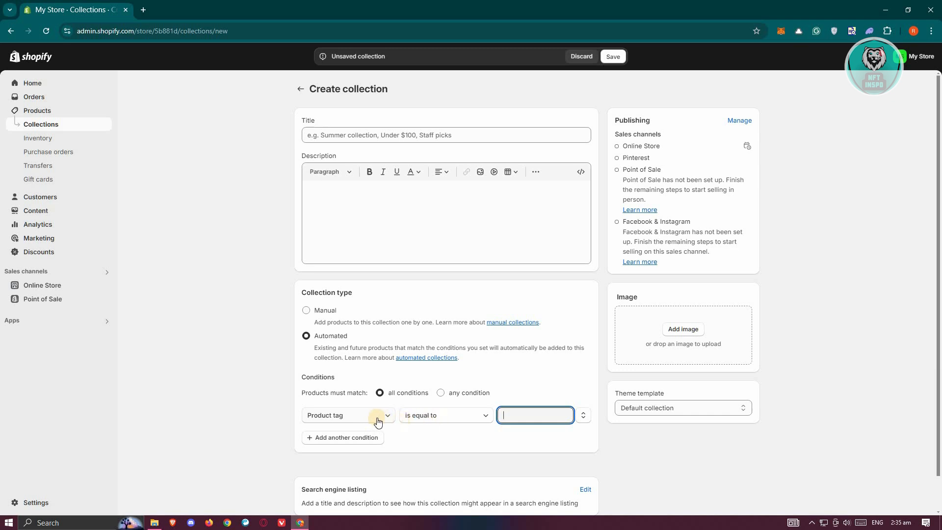
mouse_move(516, 415)
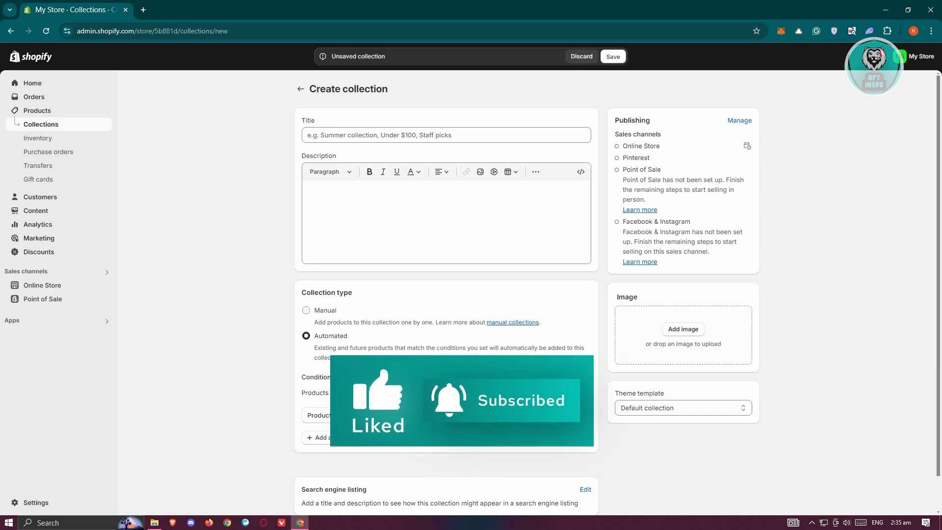
click(534, 415)
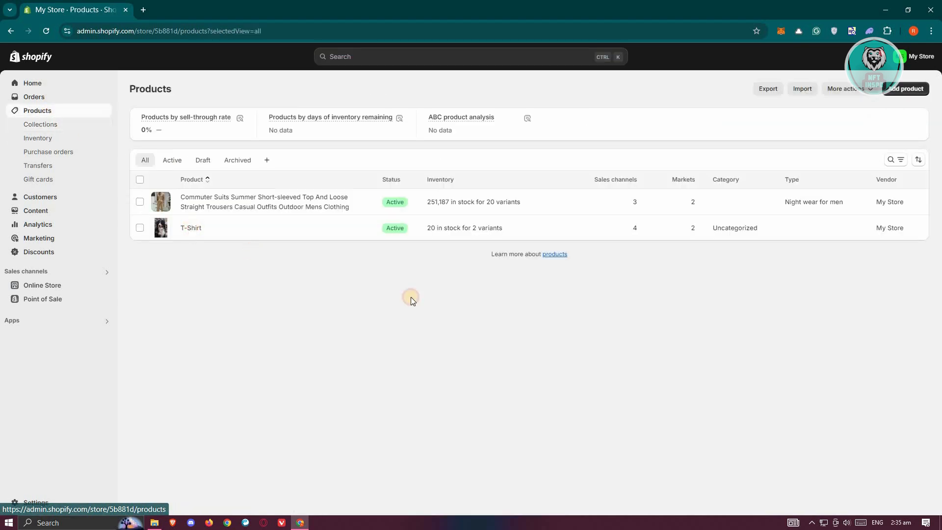
Check the T-Shirt product's empty tags field, then go to the Orders page.
click(190, 228)
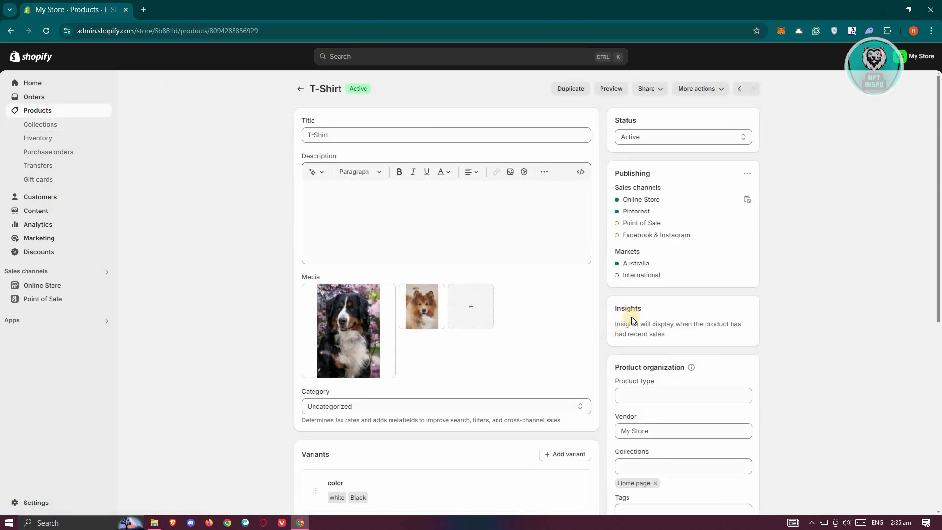
scroll(down, 3)
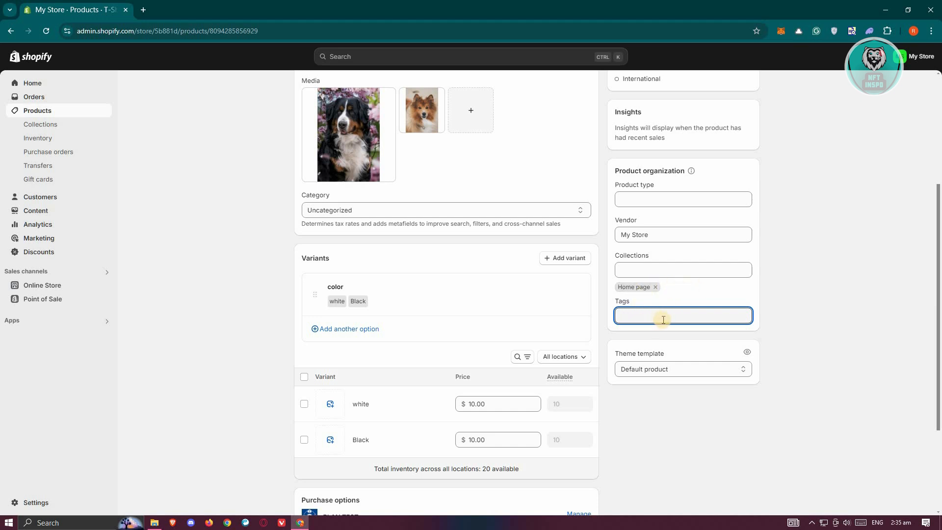
mouse_move(654, 310)
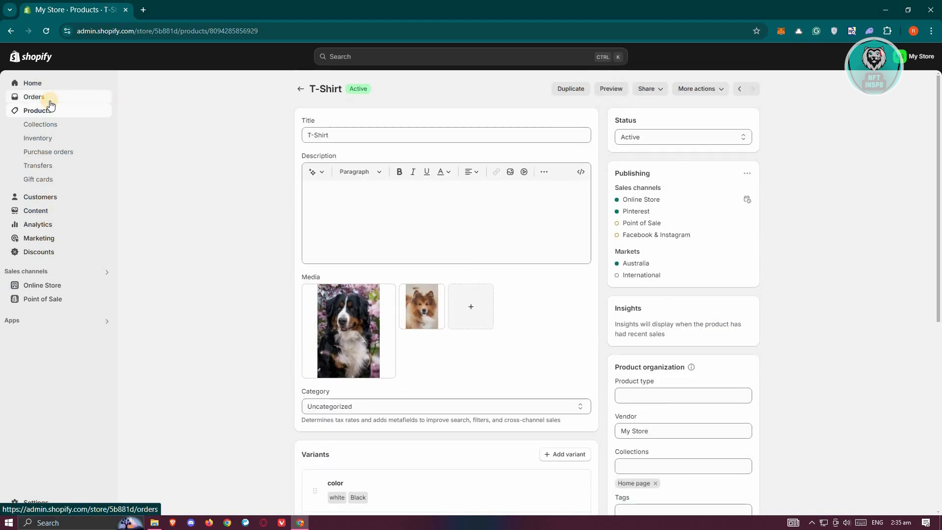
click(34, 96)
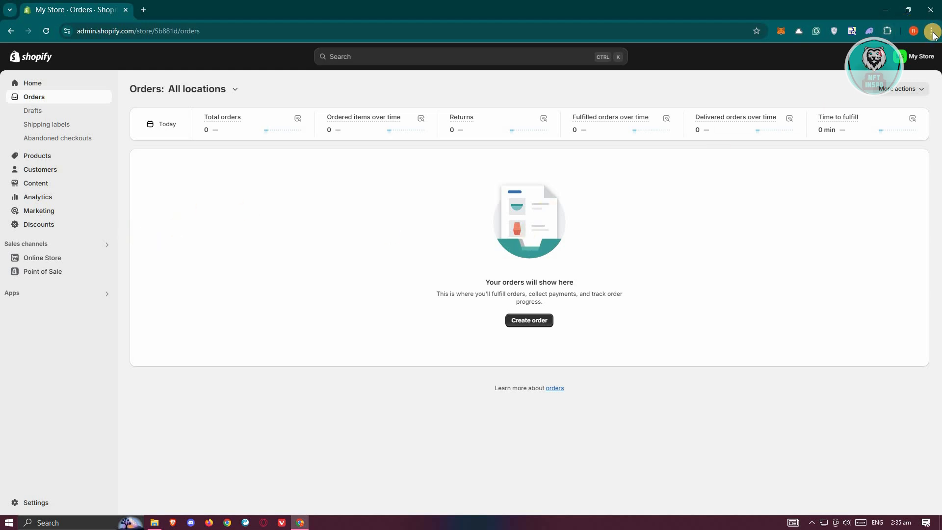
Review Chrome's delete-browsing-data time range options, cancel without deleting, and return to Shopify.
click(932, 31)
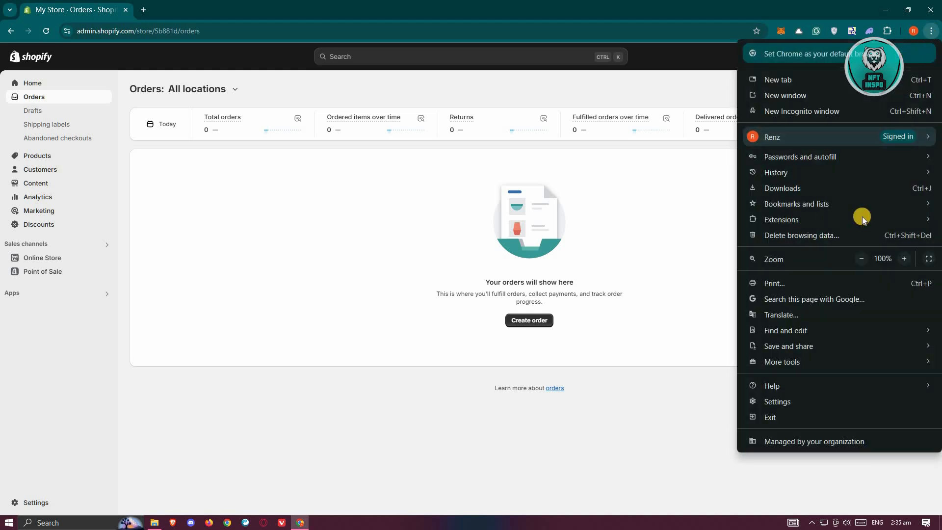
click(776, 402)
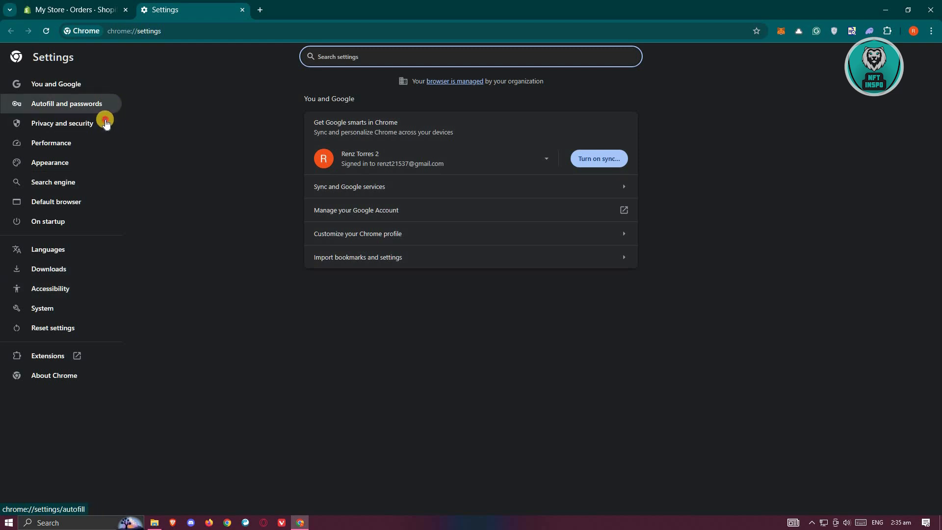
click(62, 124)
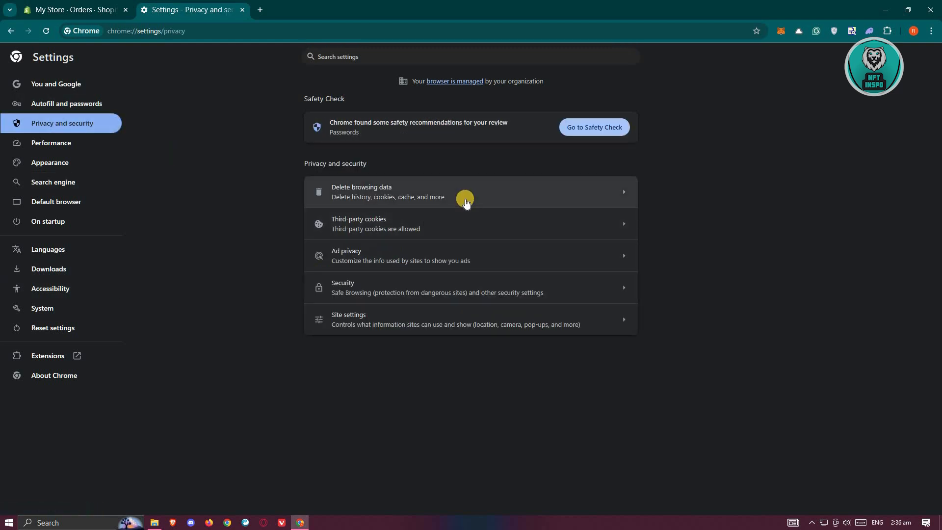
mouse_move(415, 252)
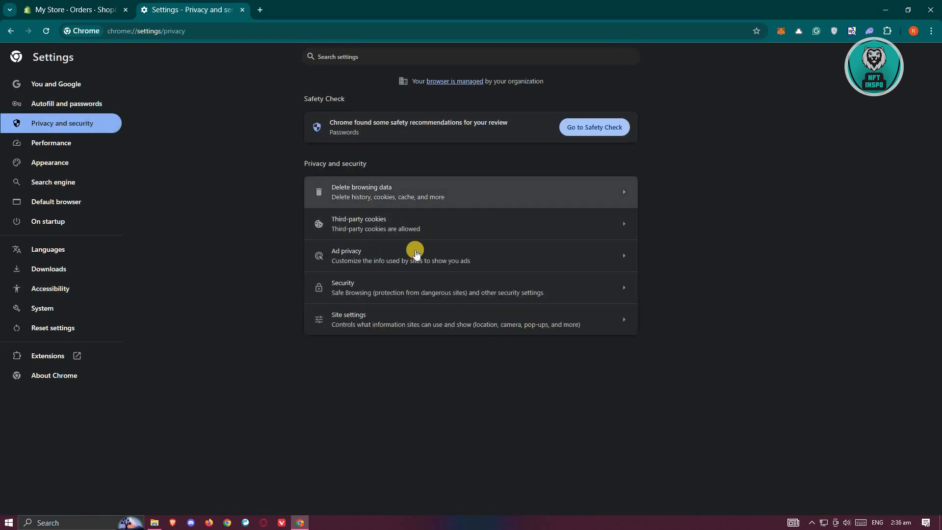
click(361, 191)
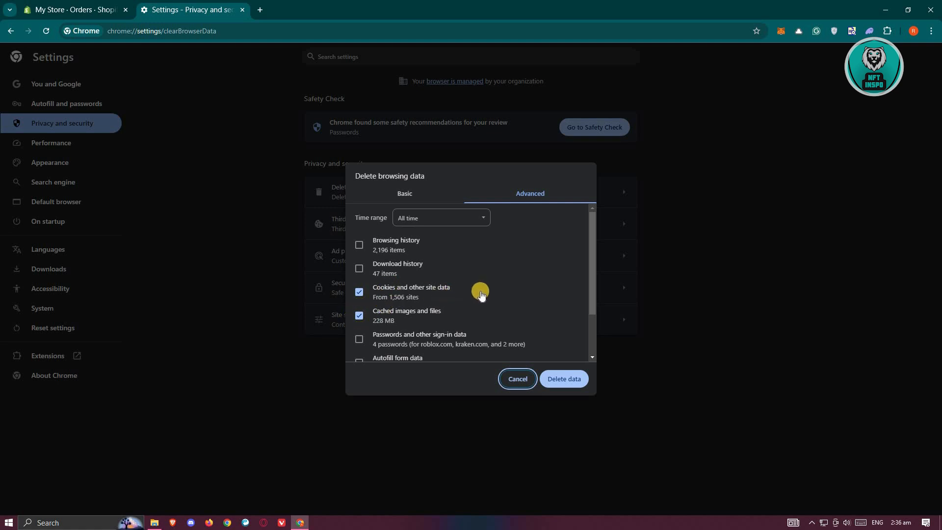
mouse_move(458, 315)
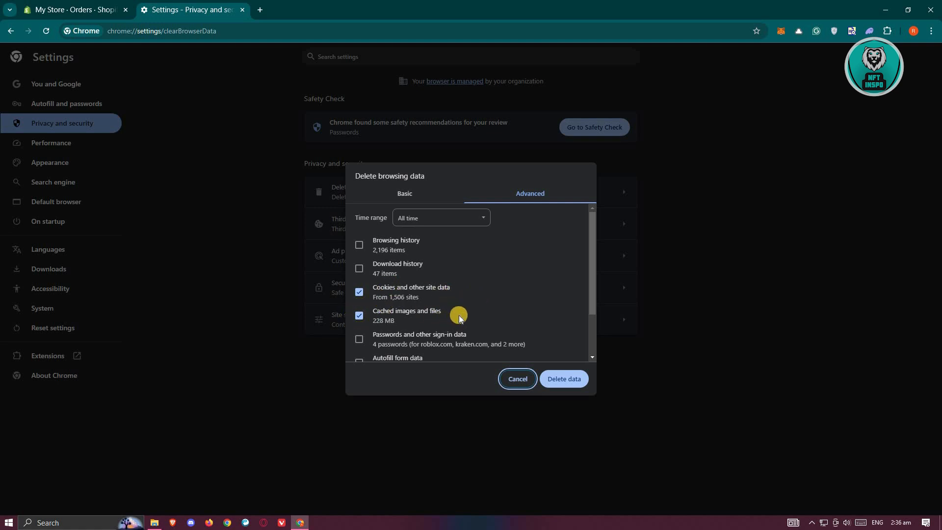
scroll(down, 3)
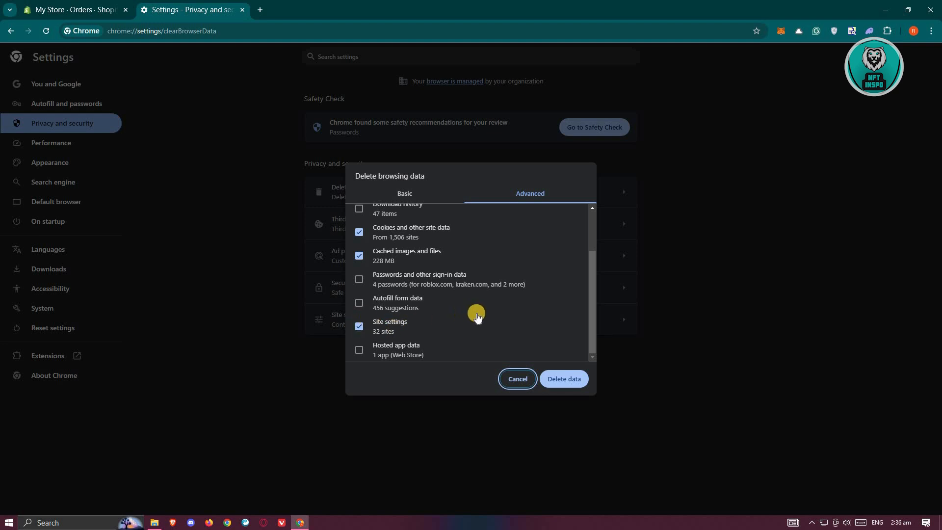
click(441, 217)
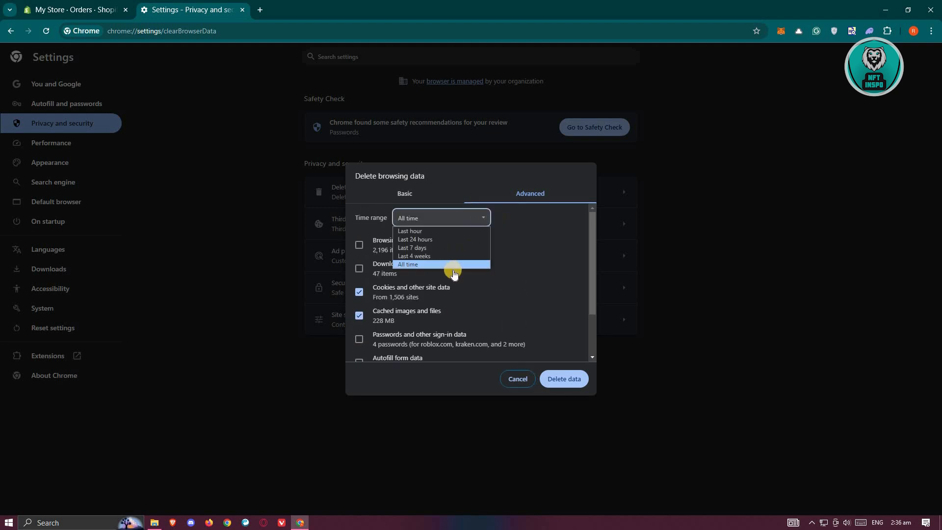
mouse_move(437, 265)
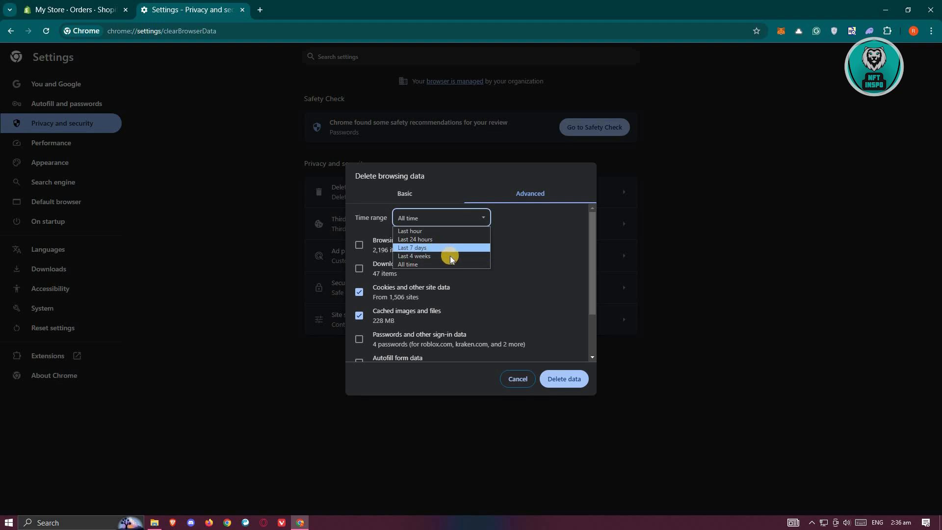
mouse_move(566, 364)
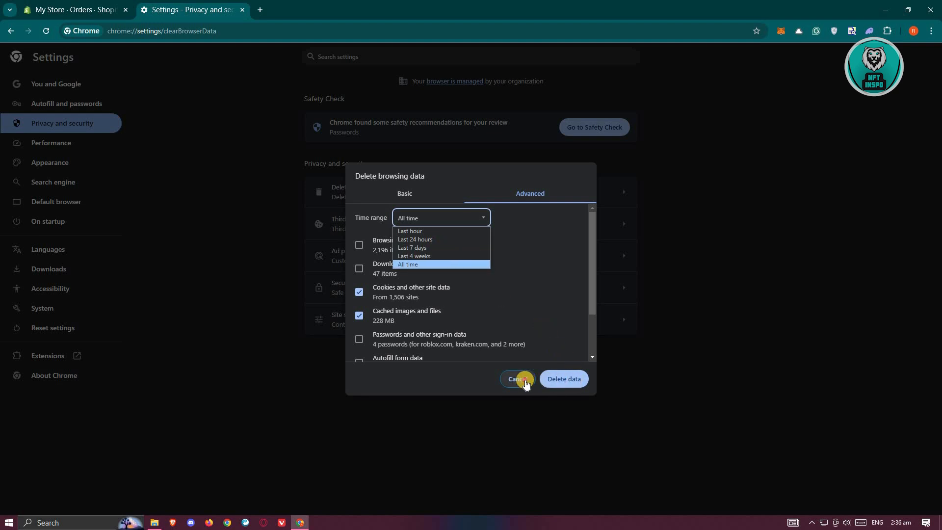
click(516, 379)
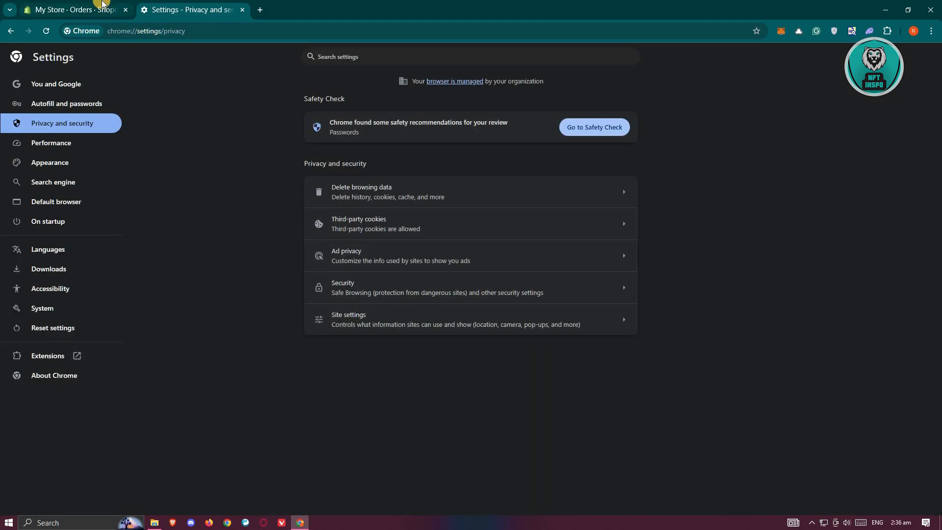
click(72, 10)
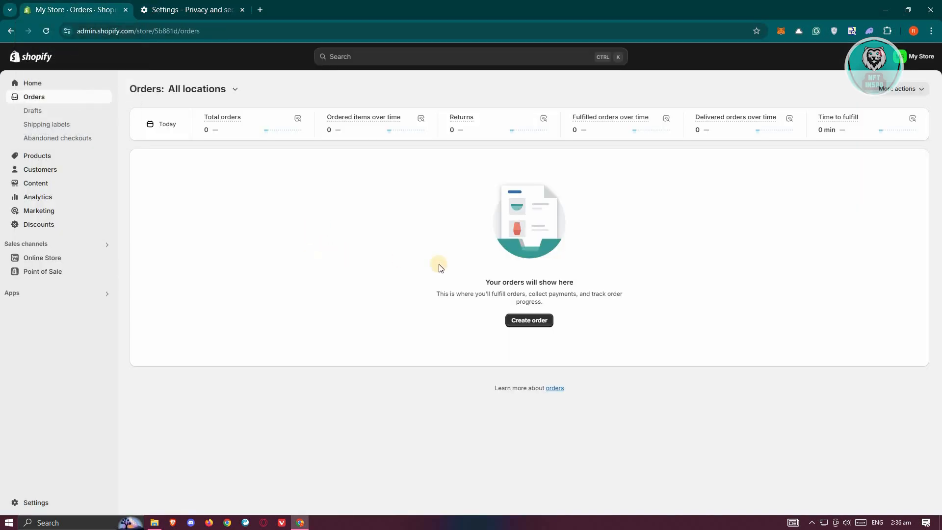
mouse_move(193, 175)
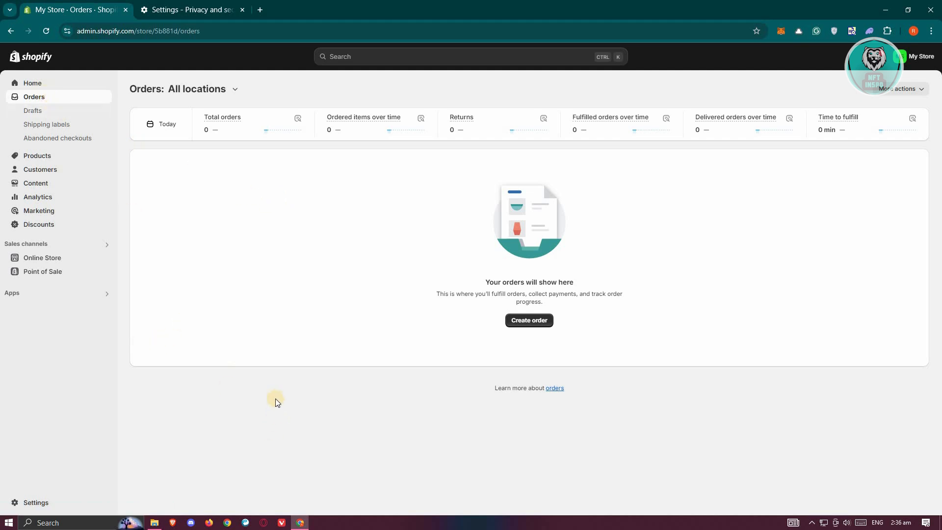
mouse_move(142, 271)
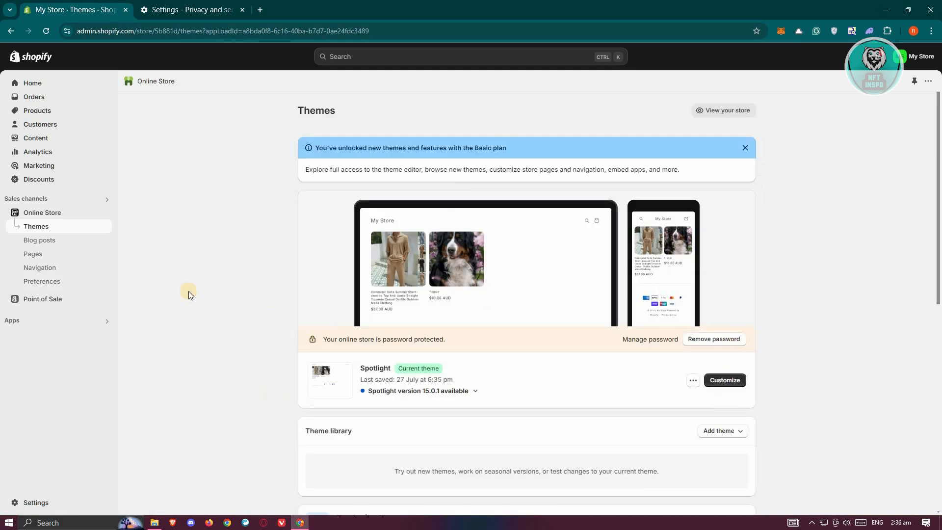
mouse_move(225, 353)
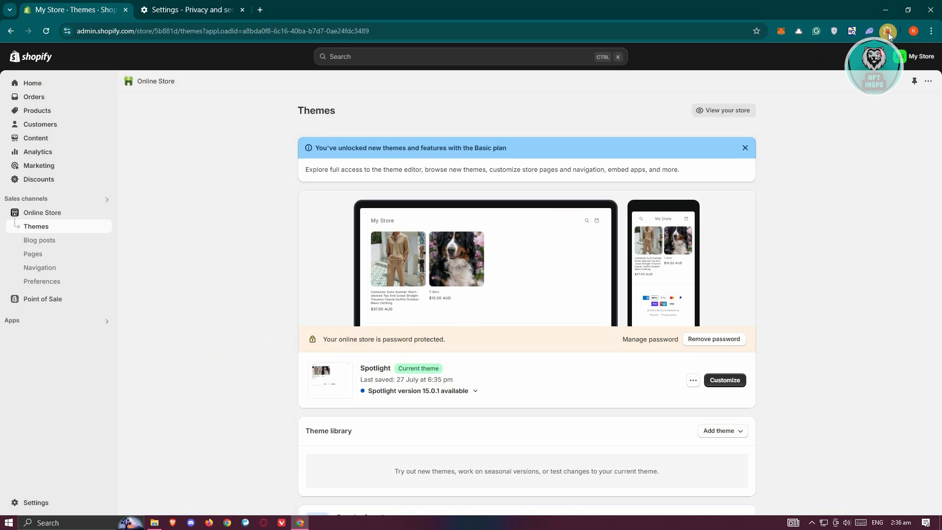
With the Spotlight theme page open, show Chrome's extensions with access to this site.
click(869, 30)
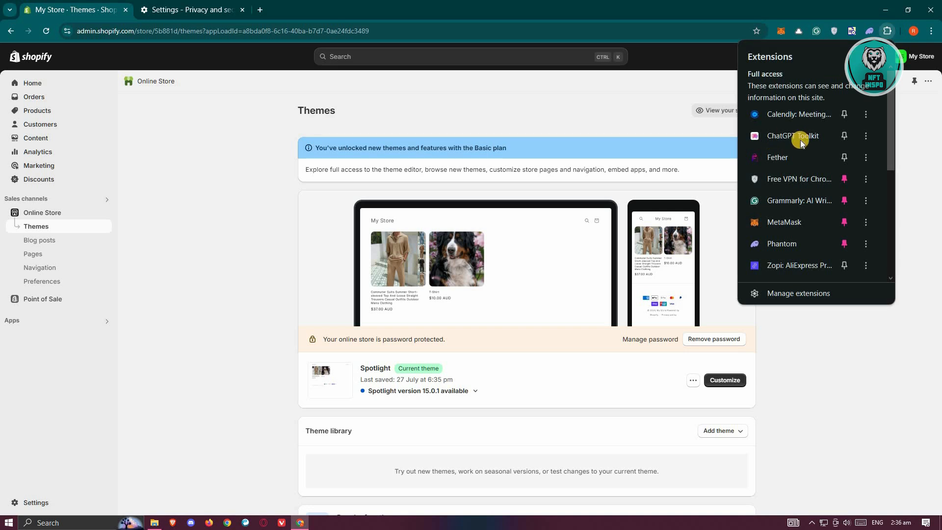
mouse_move(824, 182)
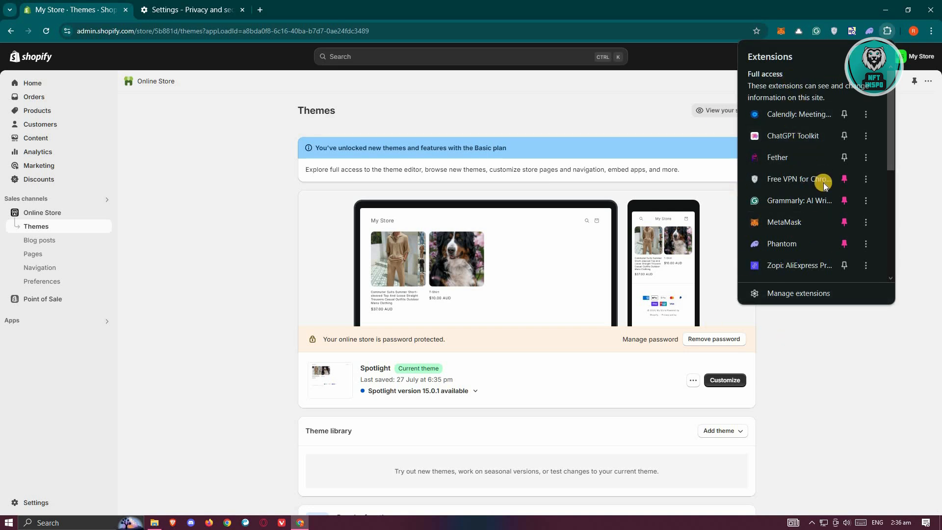
mouse_move(821, 135)
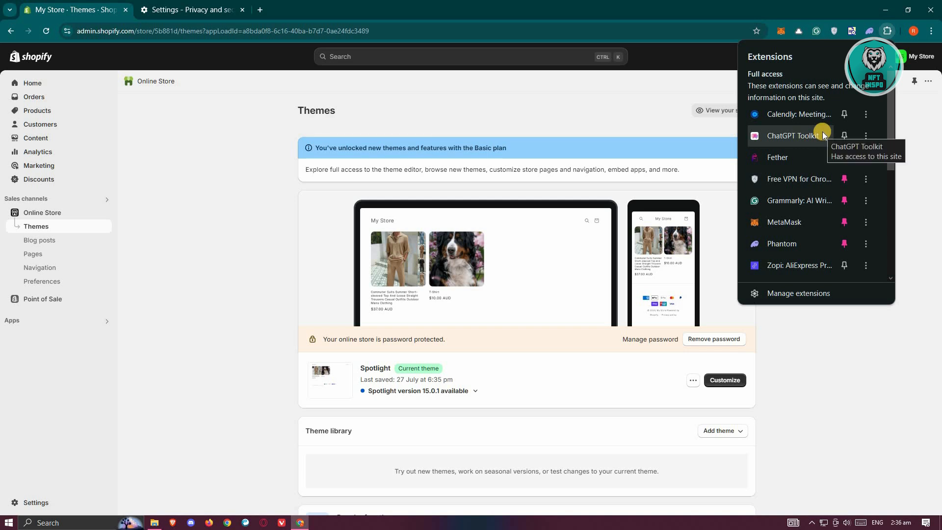
mouse_move(234, 170)
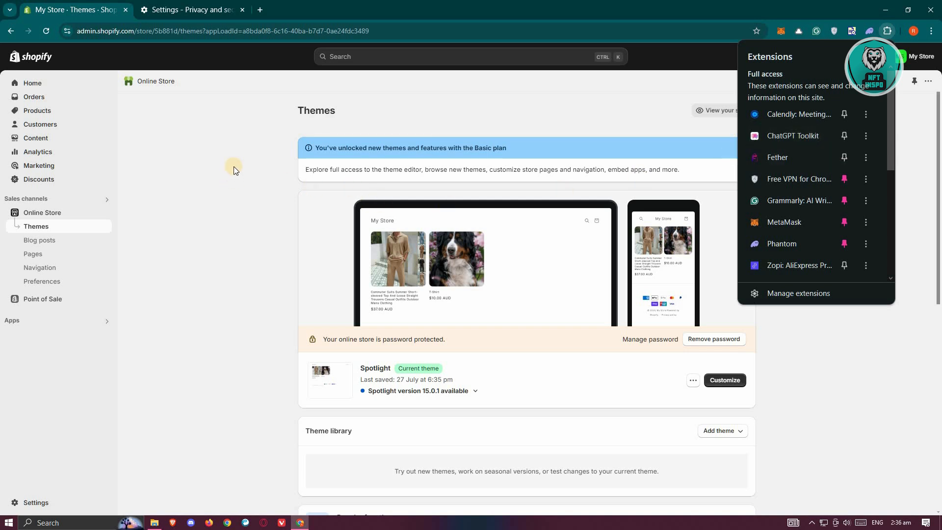